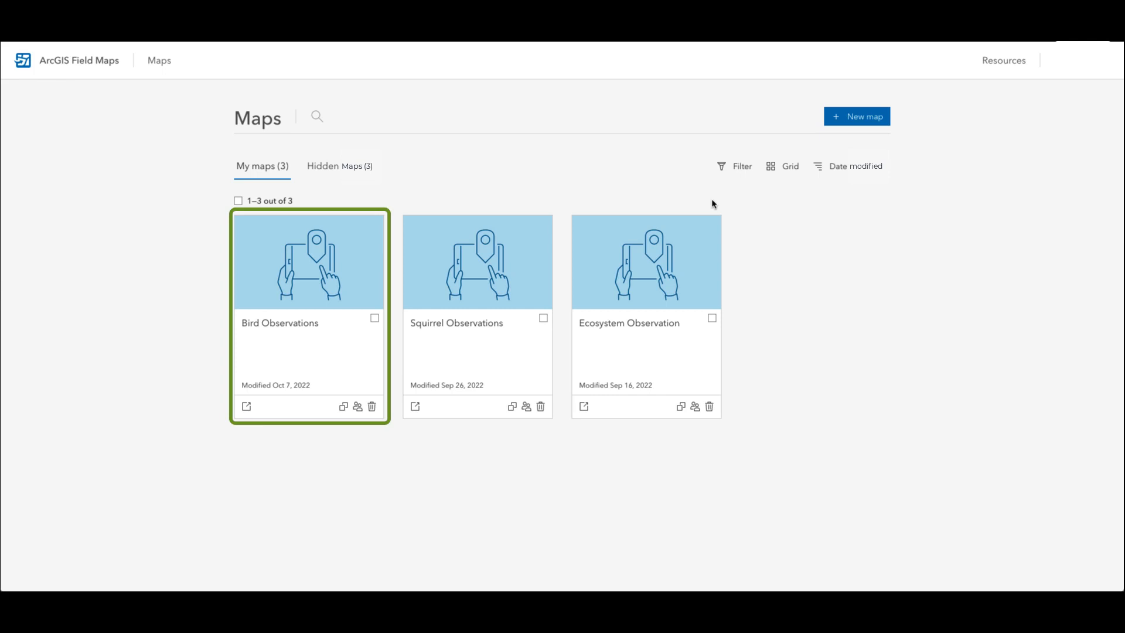
# Delete the existing Bird Observations map card from My maps.
pyautogui.click(372, 407)
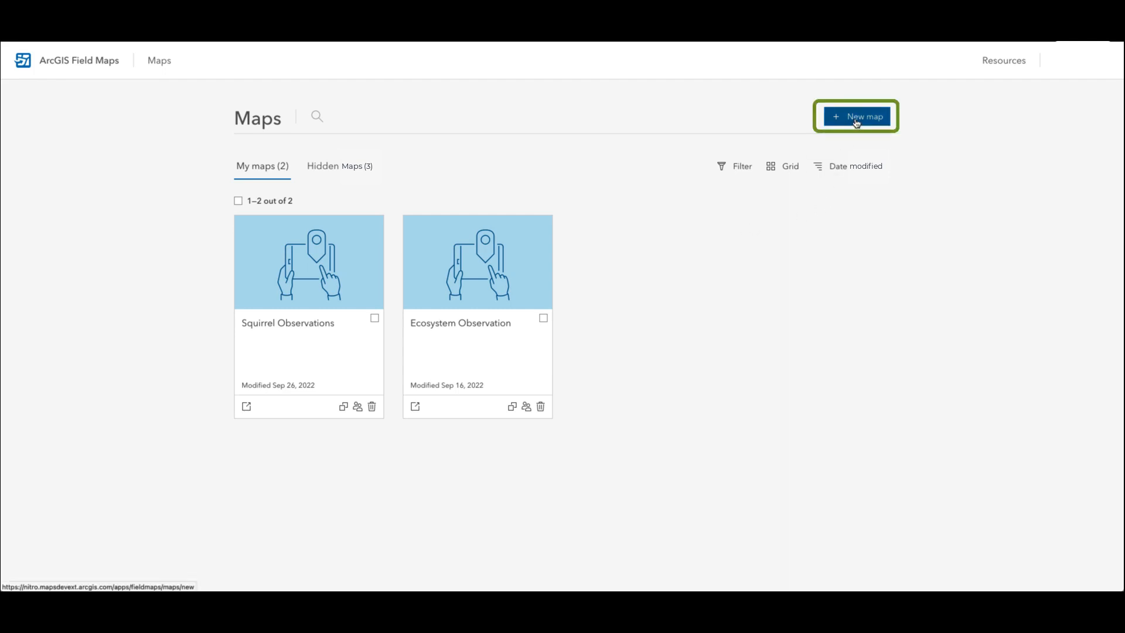
# Start a new map and name its first point layer 'Bird Observations'.
pyautogui.click(855, 116)
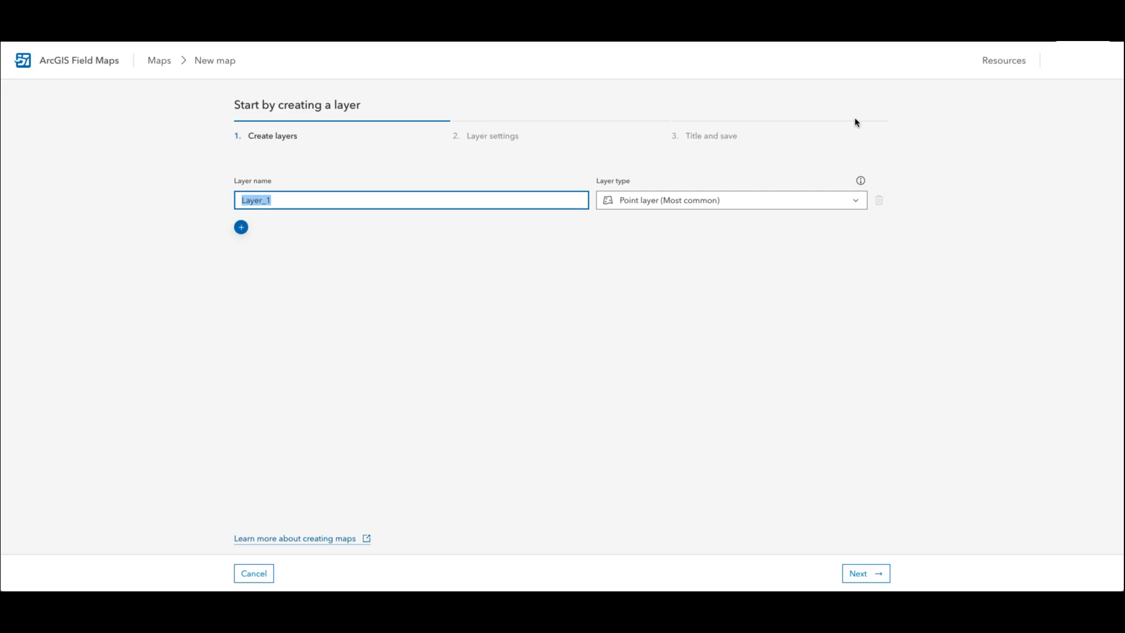
pyautogui.moveTo(859, 181)
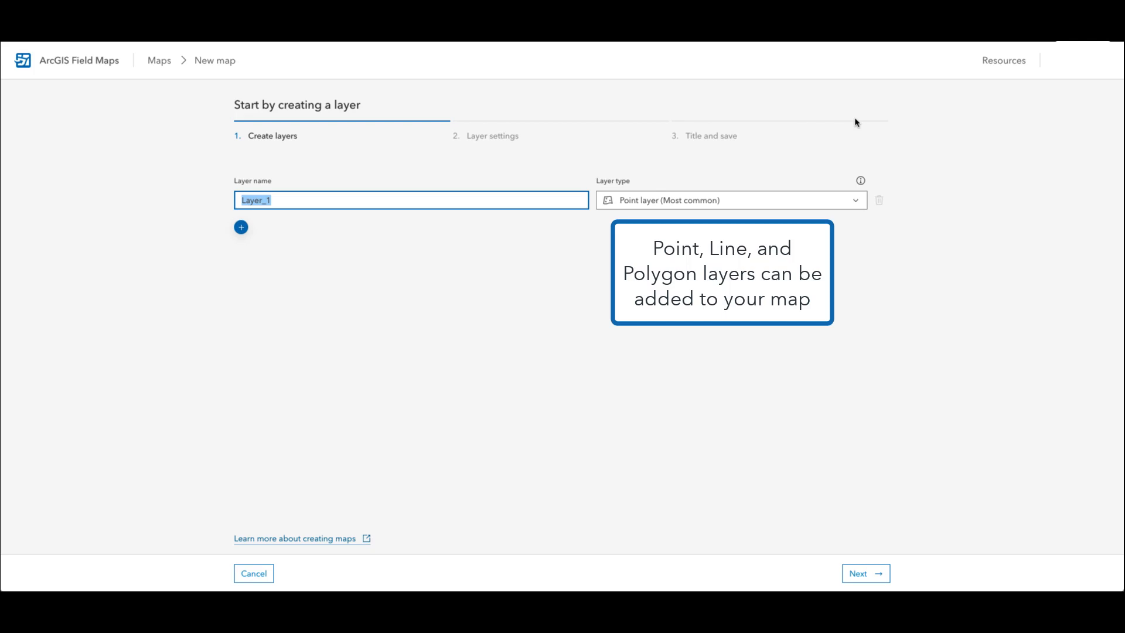
pyautogui.write('B')
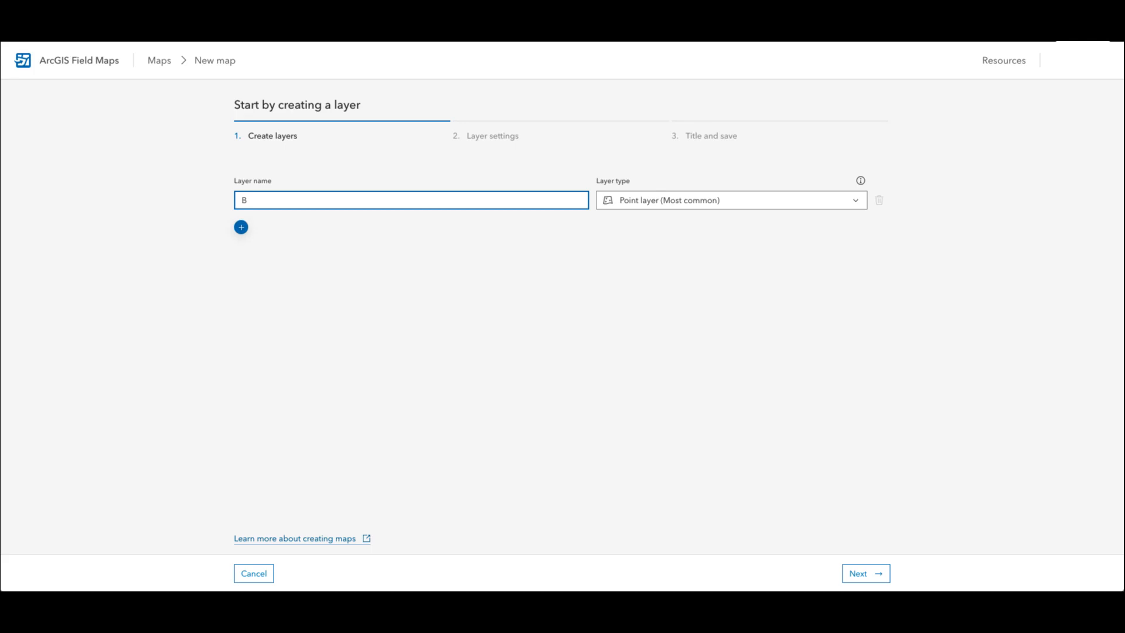
pyautogui.write('ird O')
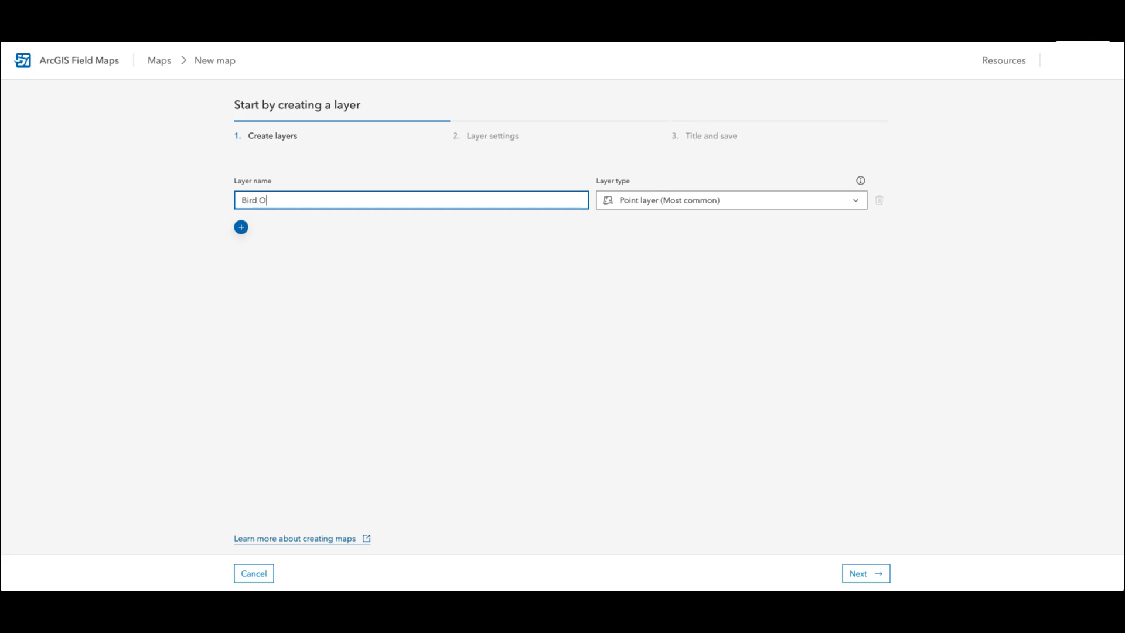
pyautogui.write('bser')
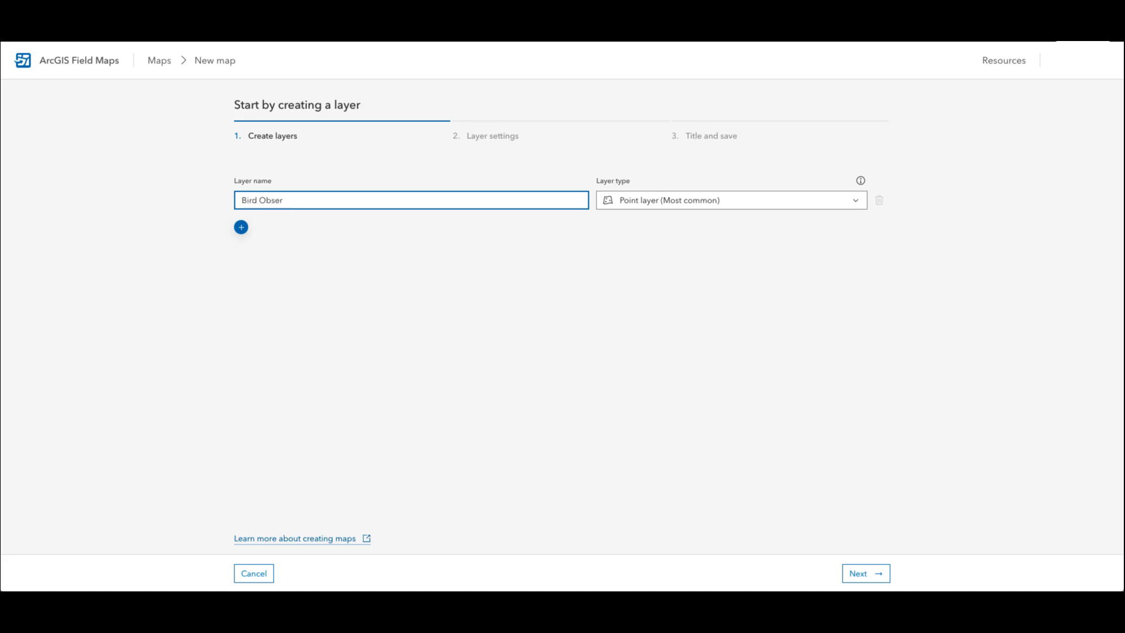
pyautogui.write('vations')
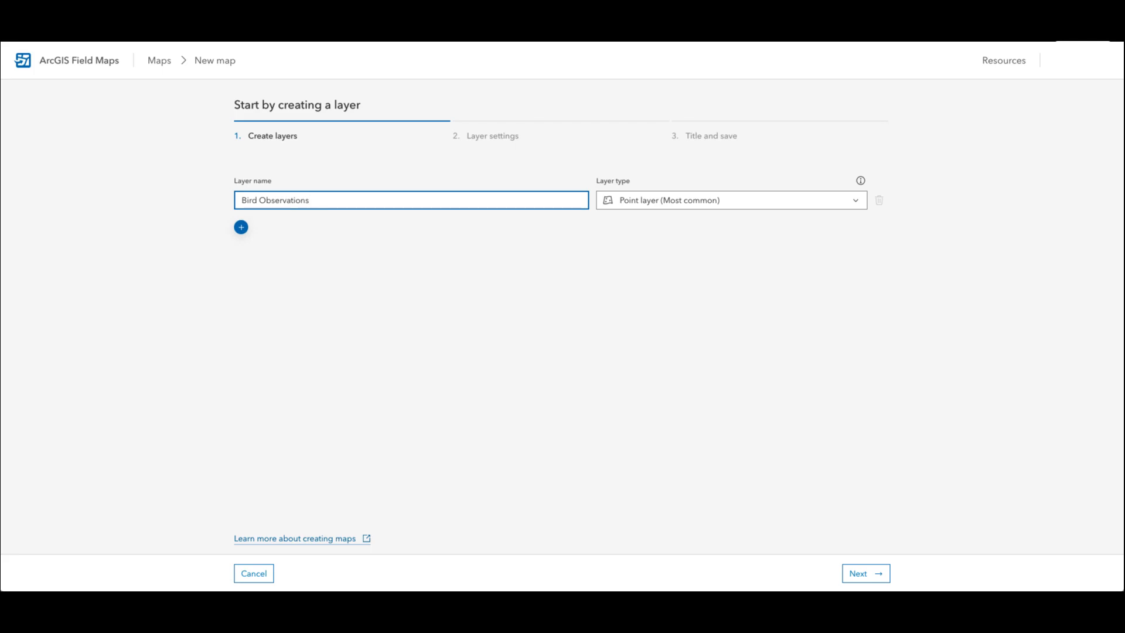
pyautogui.moveTo(631, 139)
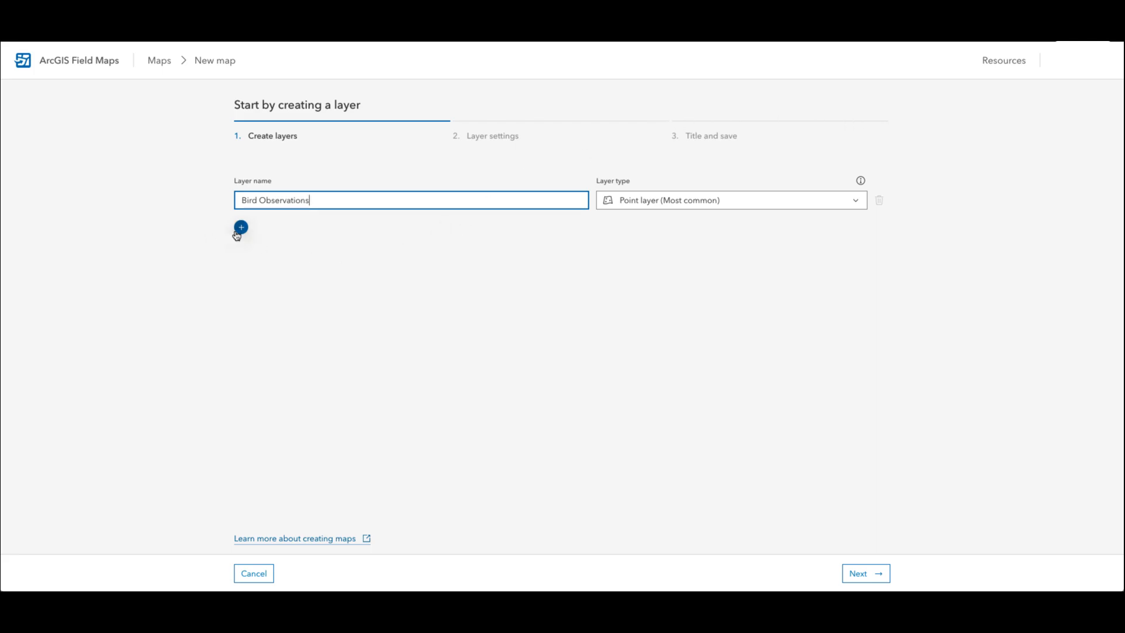
# Add a second layer of Polygon type named 'Bird Distribution' and continue to layer settings.
pyautogui.click(240, 227)
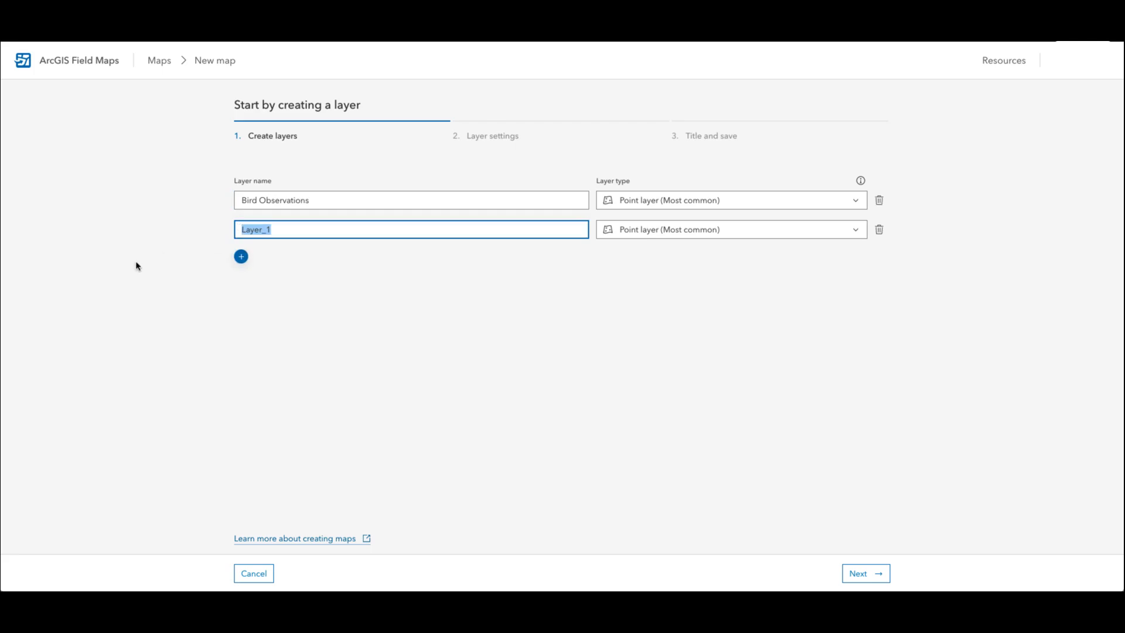
pyautogui.moveTo(534, 172)
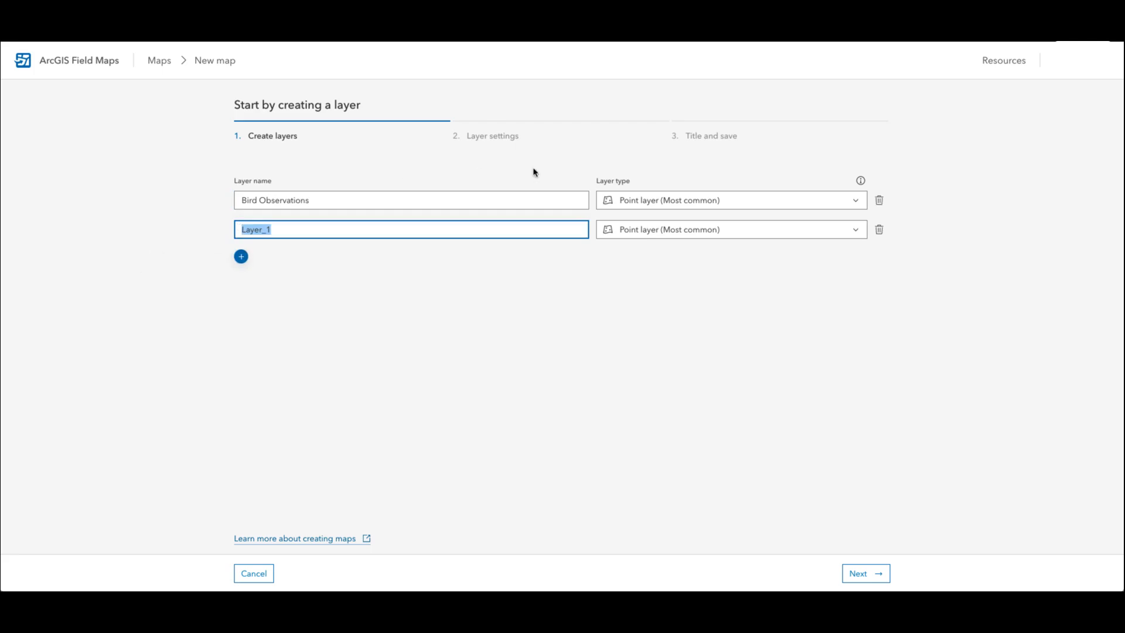
pyautogui.click(726, 228)
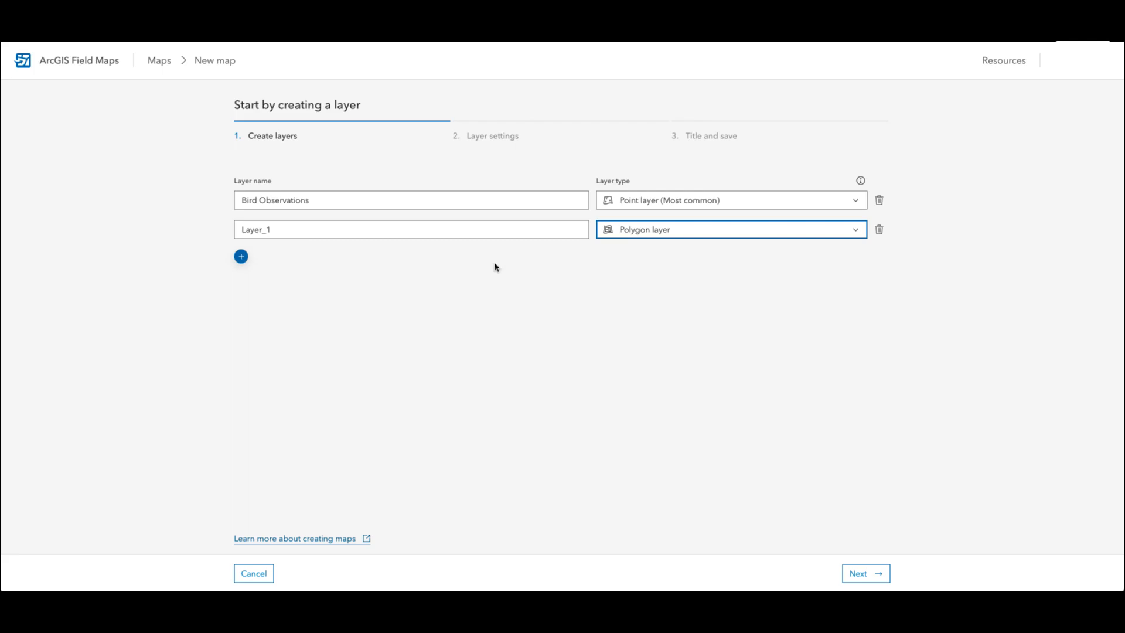
pyautogui.click(410, 229)
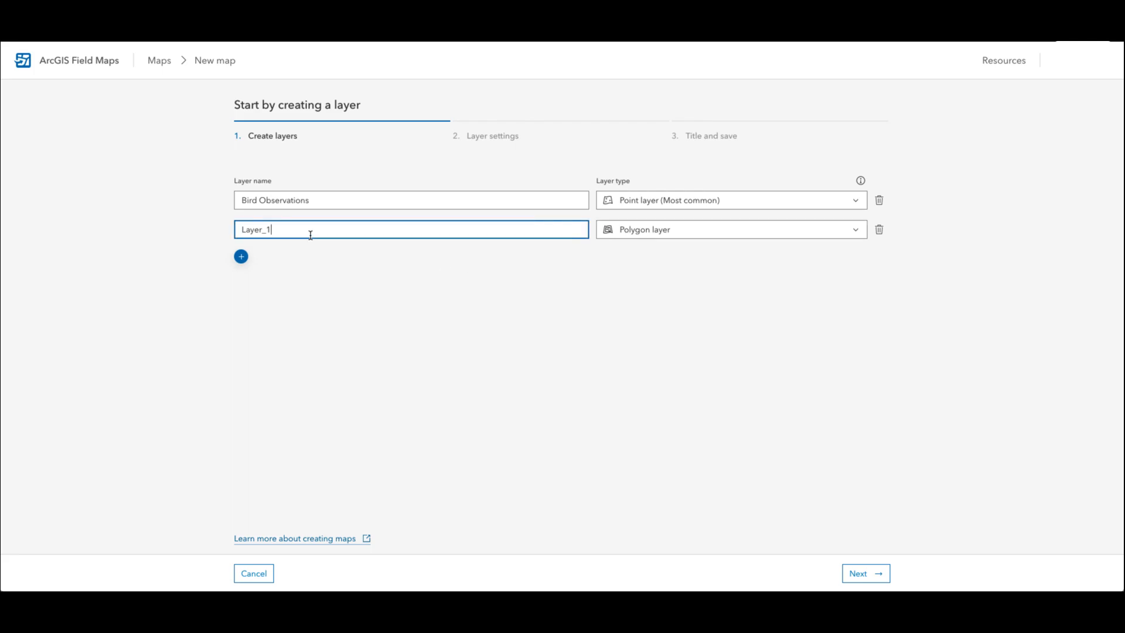
pyautogui.write('Bird')
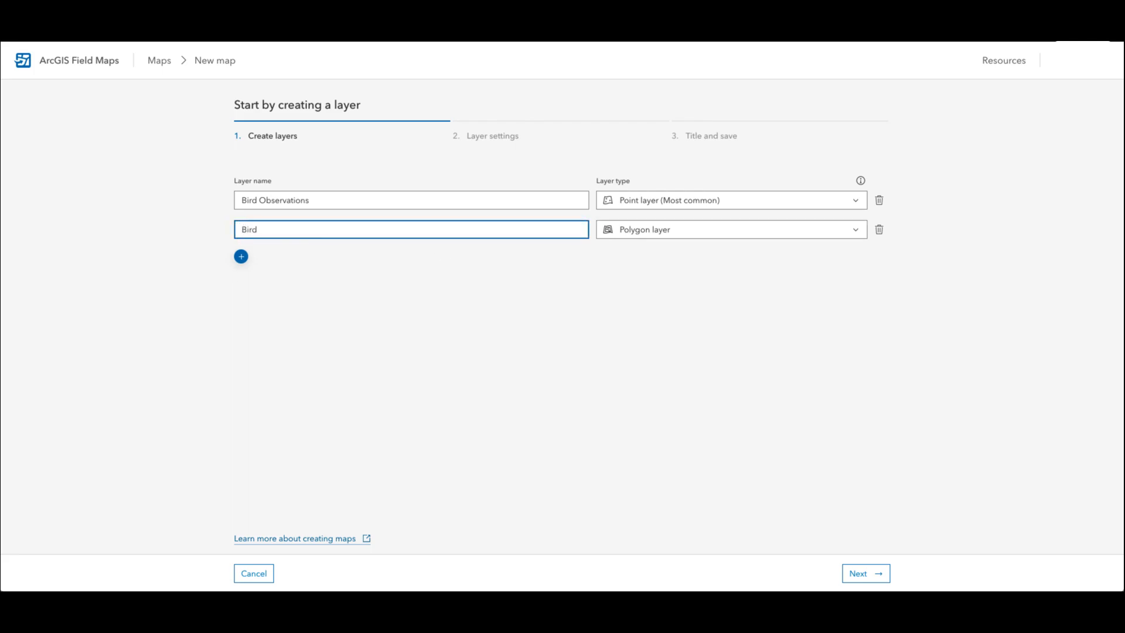
pyautogui.write('Distribution')
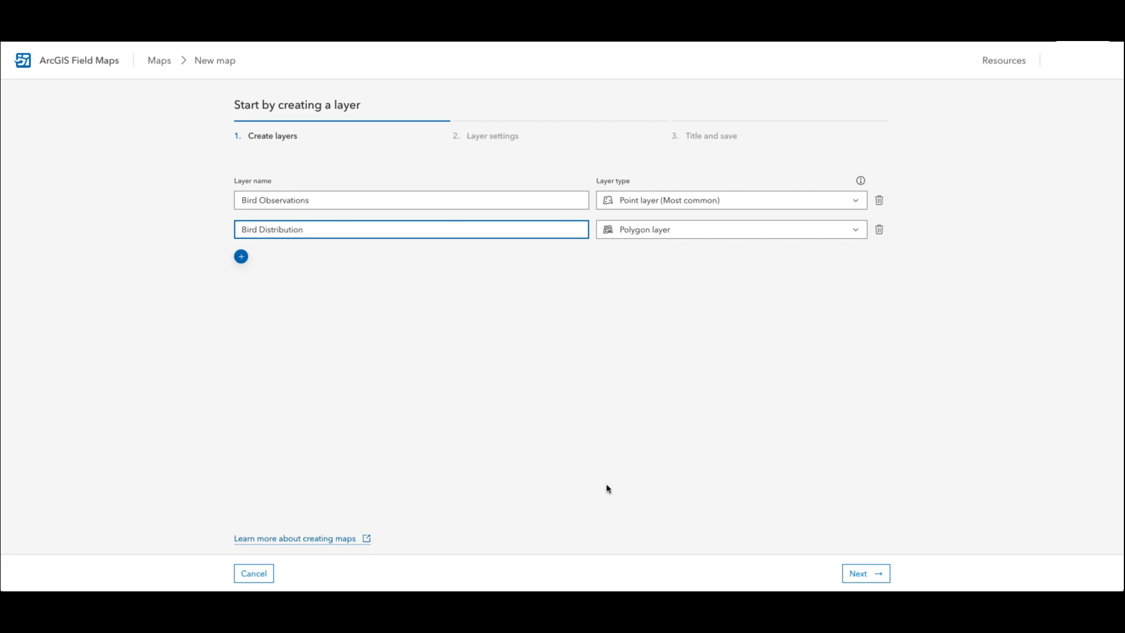
pyautogui.click(864, 573)
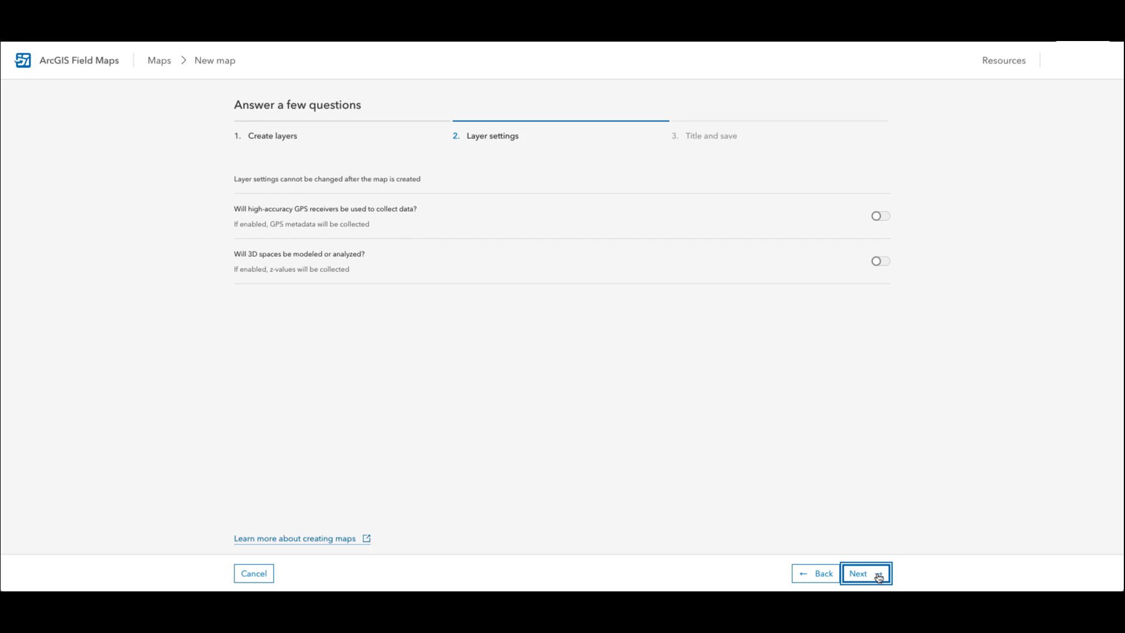
pyautogui.moveTo(733, 291)
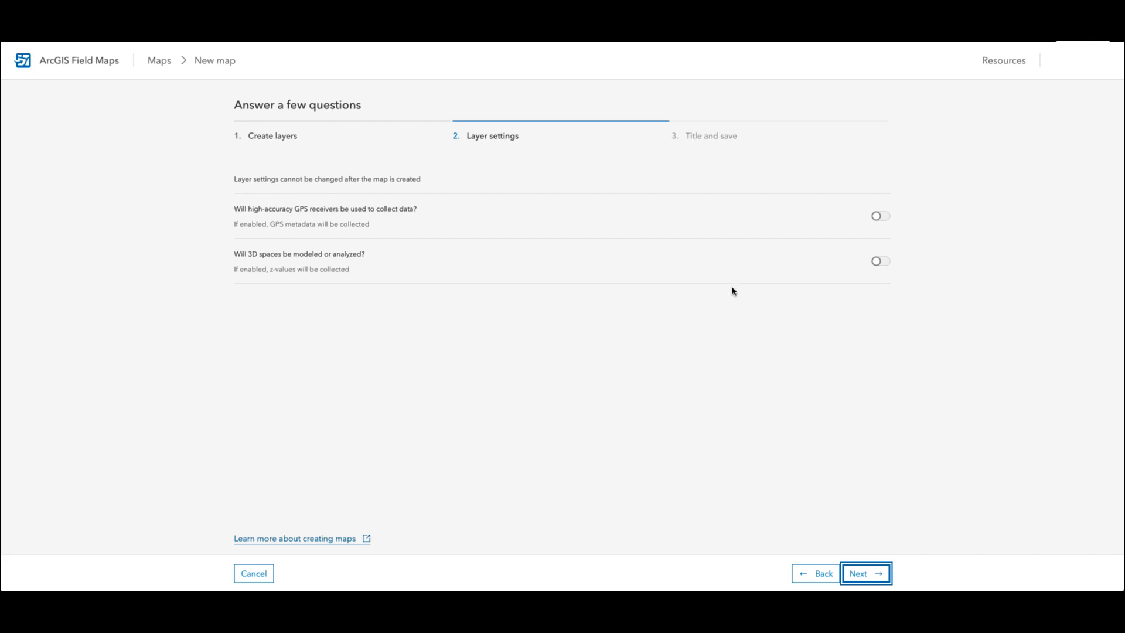
pyautogui.moveTo(794, 223)
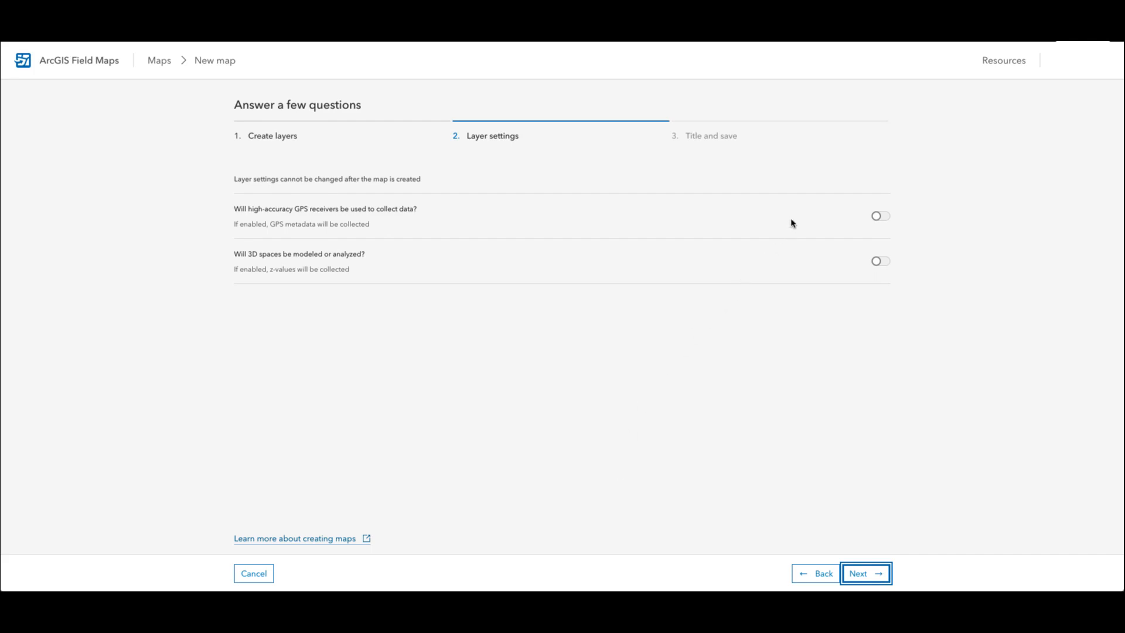
# Try the high-accuracy GPS and 3D z-value toggles, leave both off, and continue to Title and save.
pyautogui.click(880, 216)
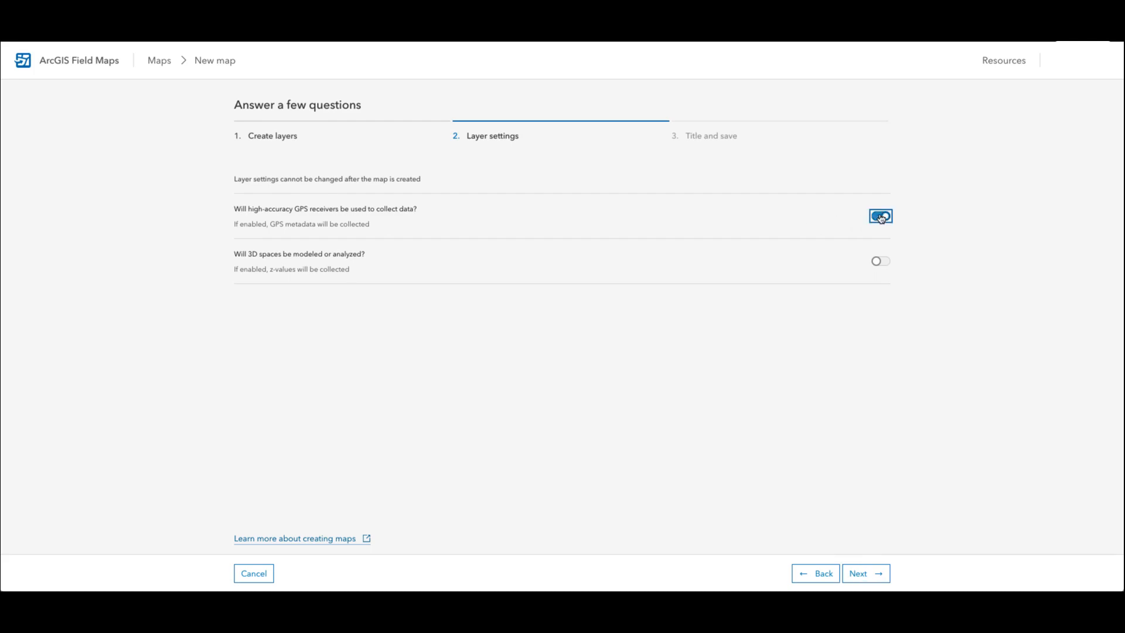
pyautogui.click(880, 216)
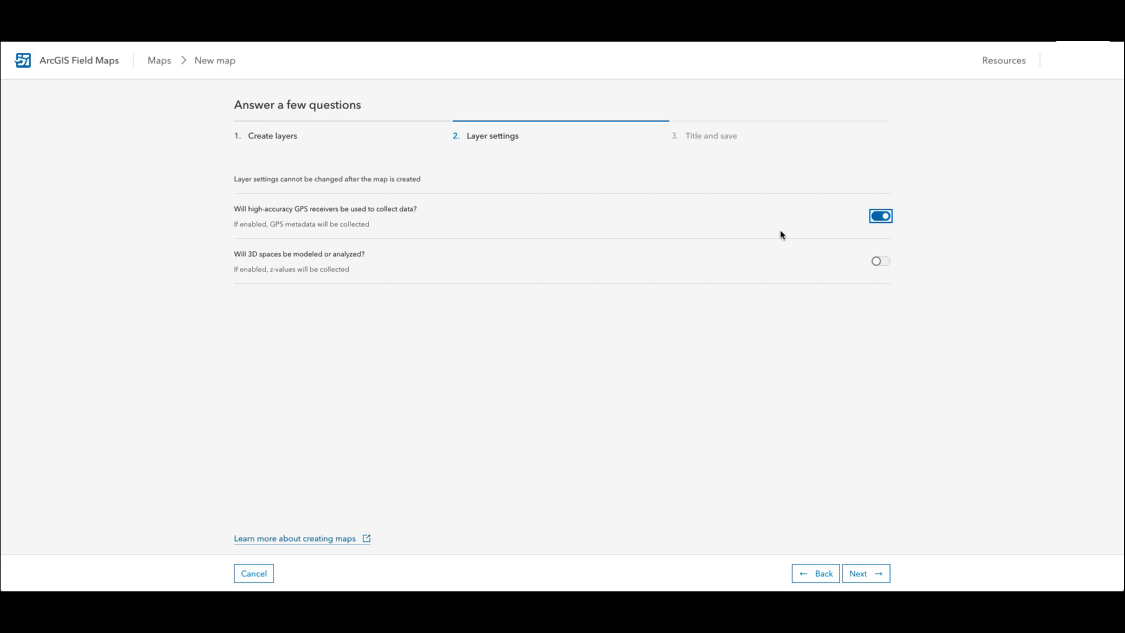
pyautogui.click(880, 260)
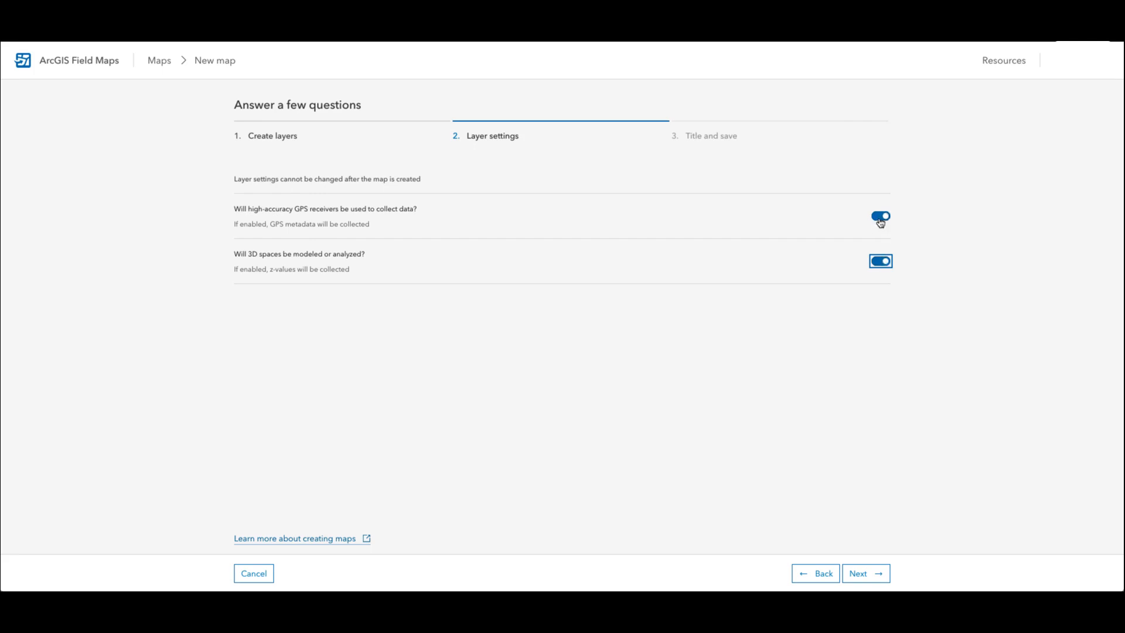
pyautogui.click(880, 217)
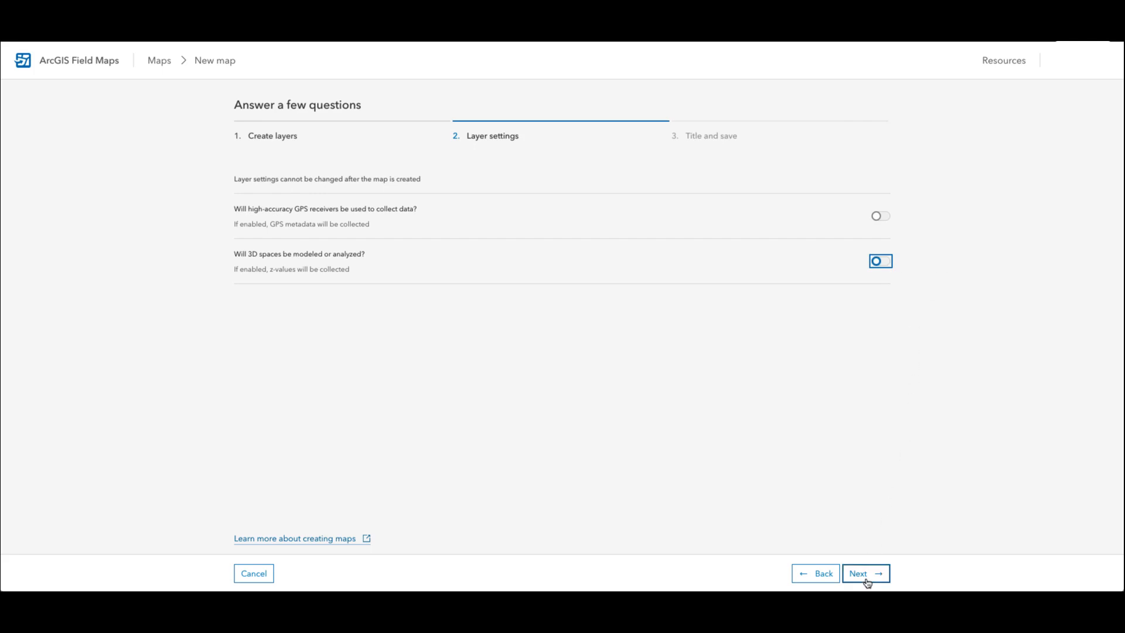
pyautogui.click(865, 573)
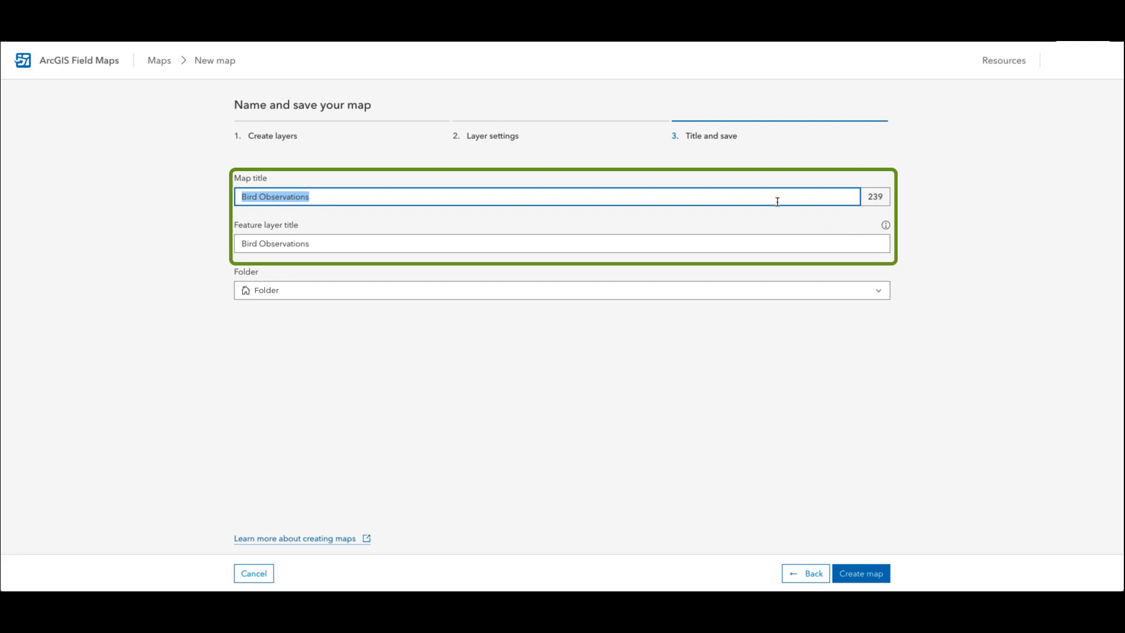
pyautogui.moveTo(793, 259)
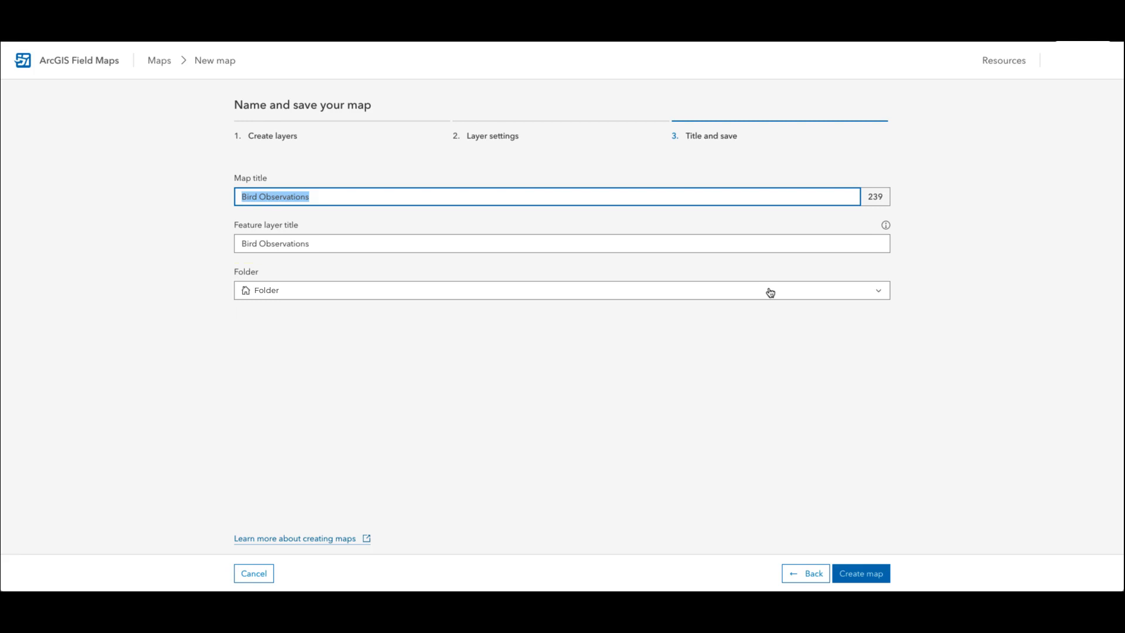
# Create the map with the Bird Observations title and default folder.
pyautogui.click(860, 573)
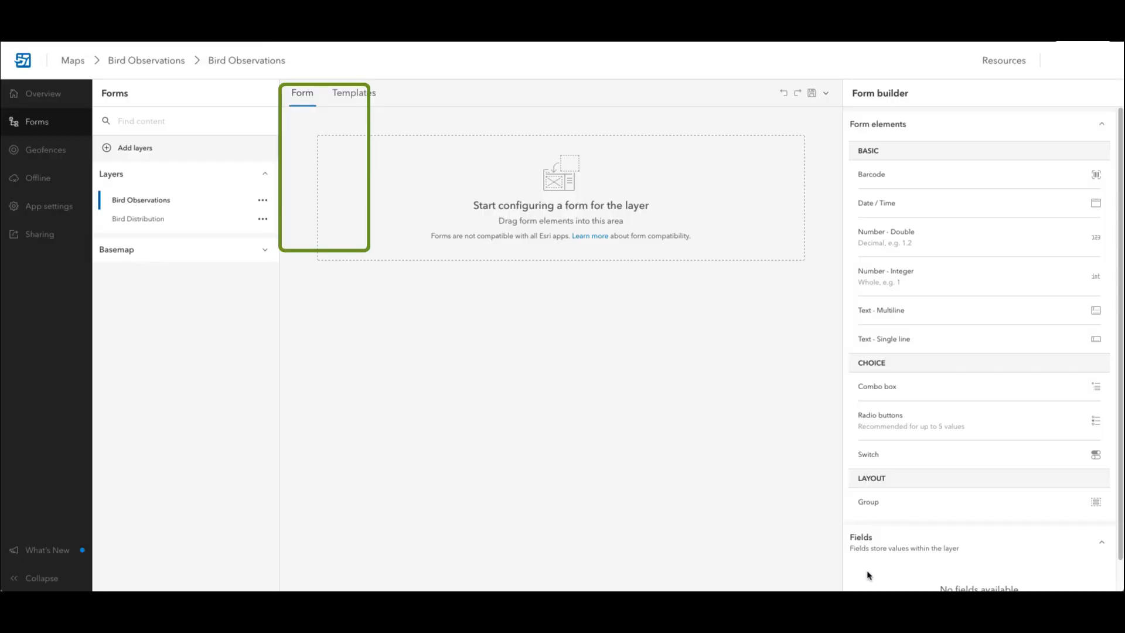